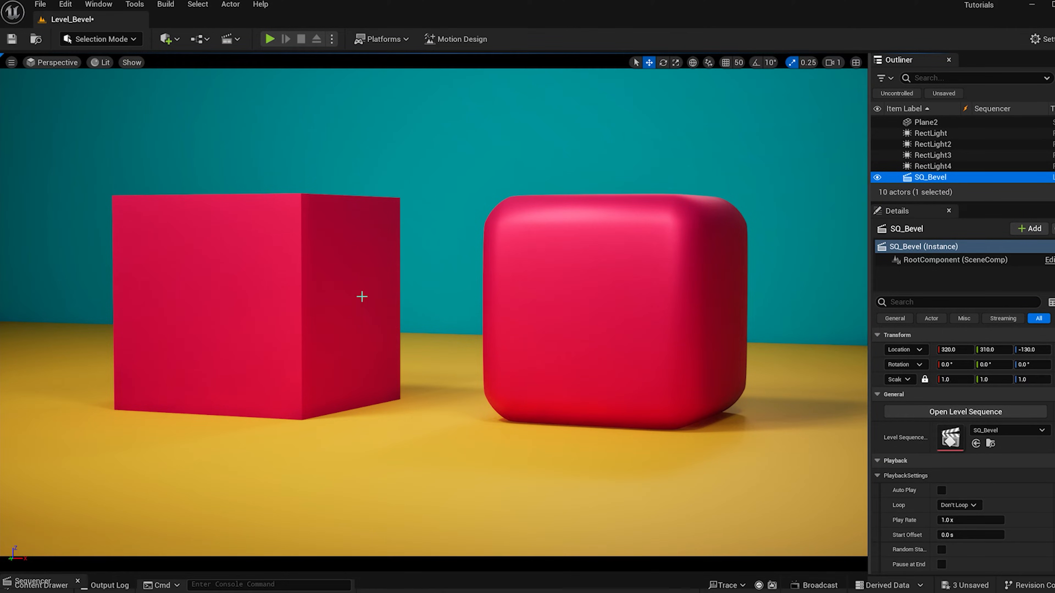
# - Switch the editor from Selection Mode to Modeling Mode via the modes dropdown
pyautogui.click(101, 39)
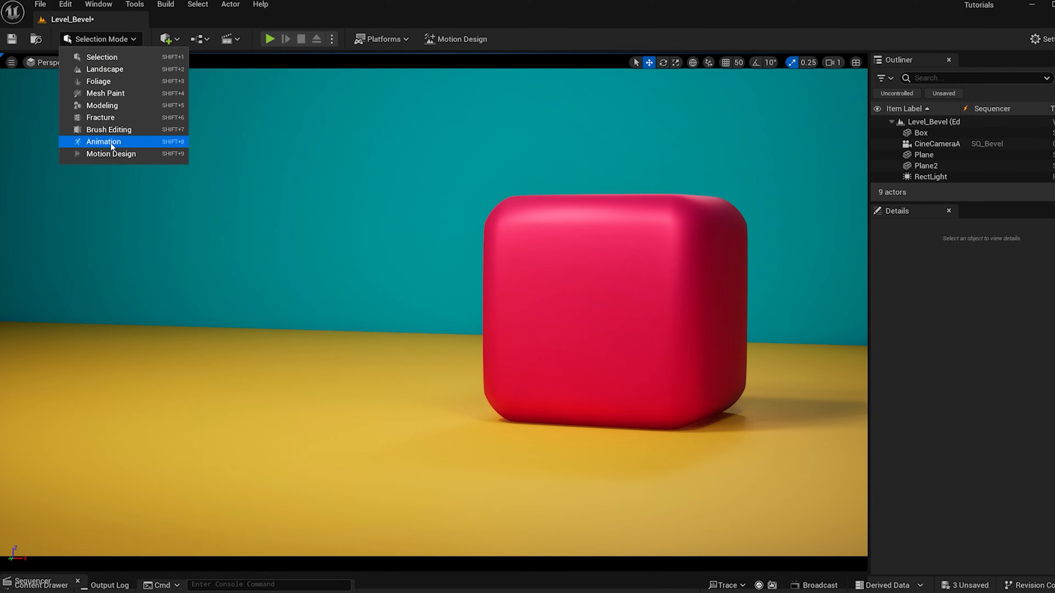
pyautogui.click(102, 105)
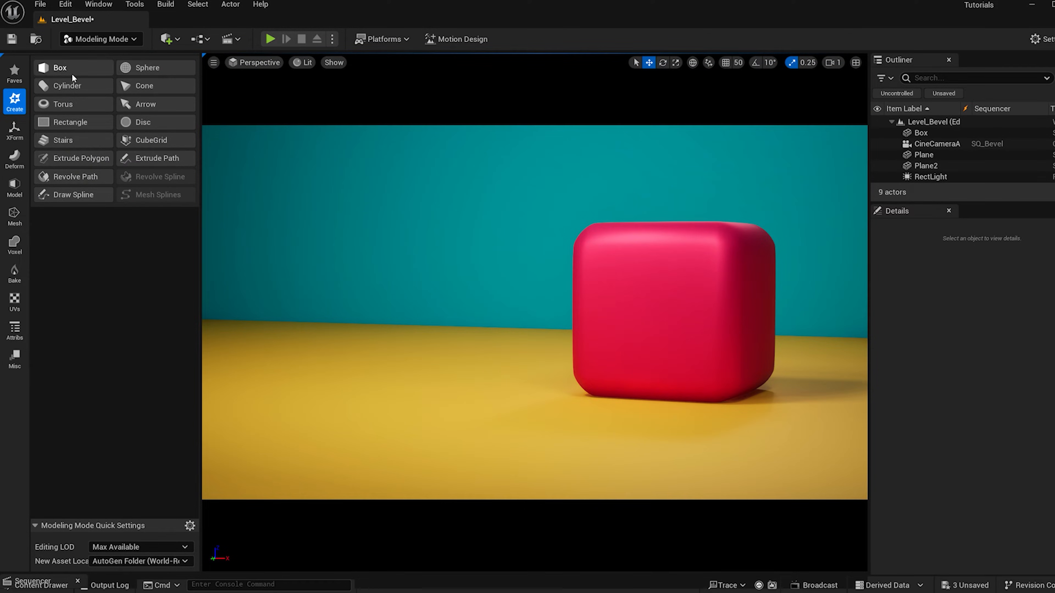
# - Create a new Box mesh, accept its placement beside the rounded cube, and move to the Model tools
pyautogui.click(58, 68)
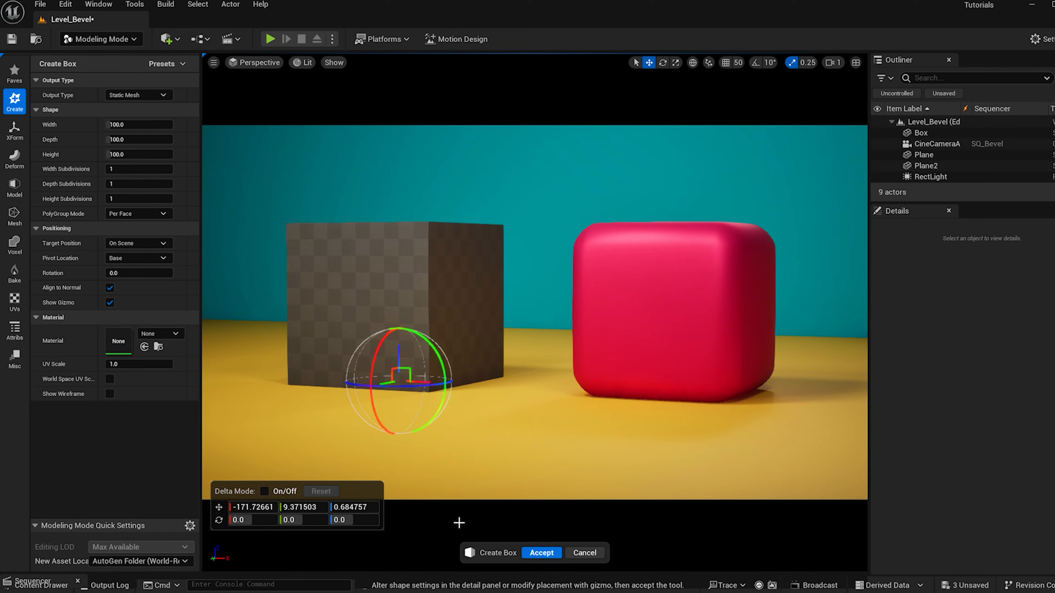
pyautogui.click(541, 552)
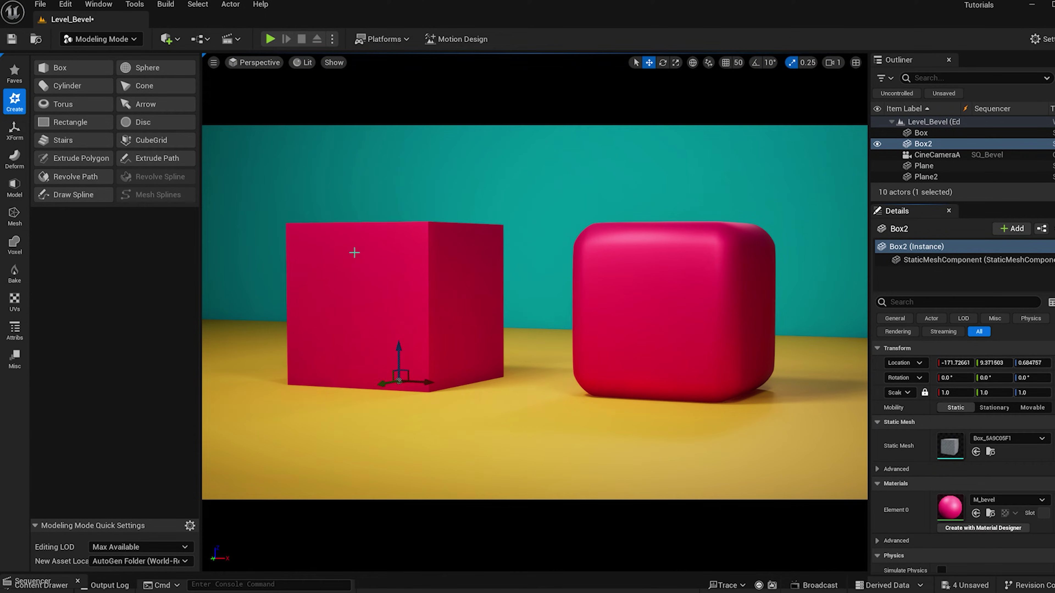
pyautogui.click(15, 187)
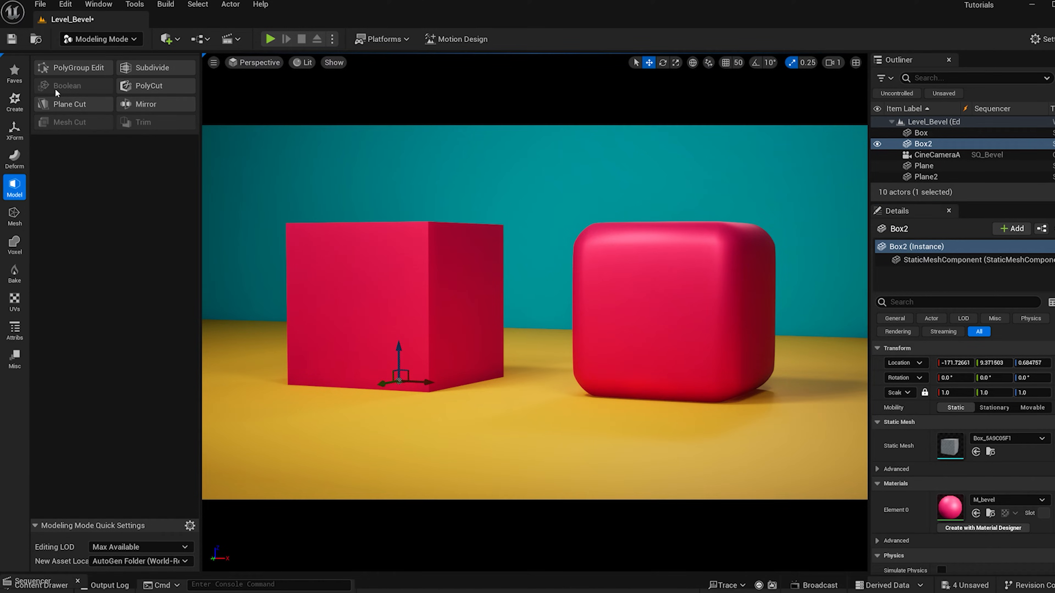
# - Start PolyGroup Edit on the new box and choose Bevel for its edges
pyautogui.click(74, 68)
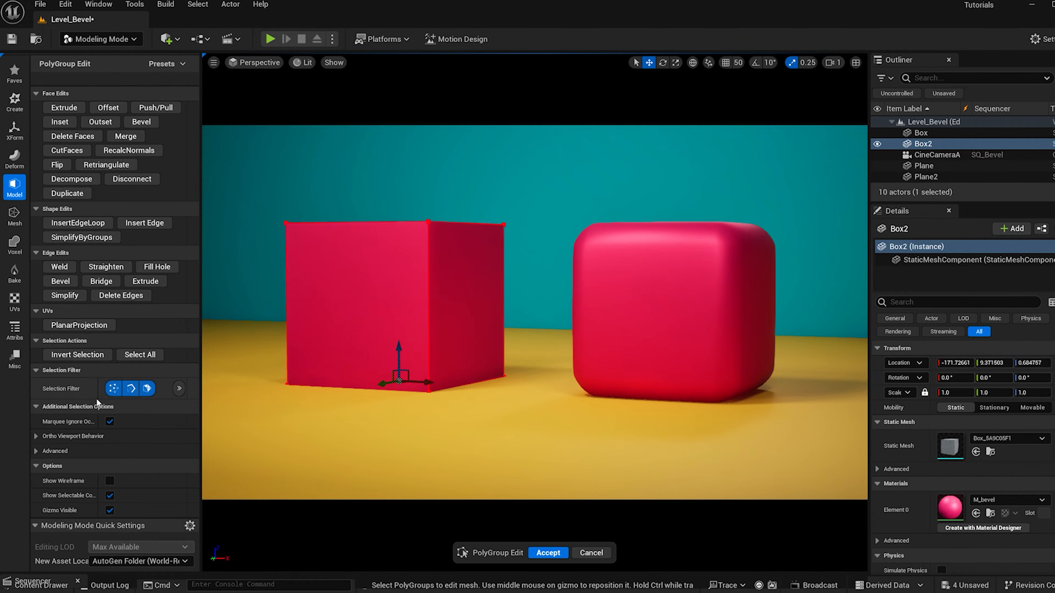
pyautogui.click(130, 389)
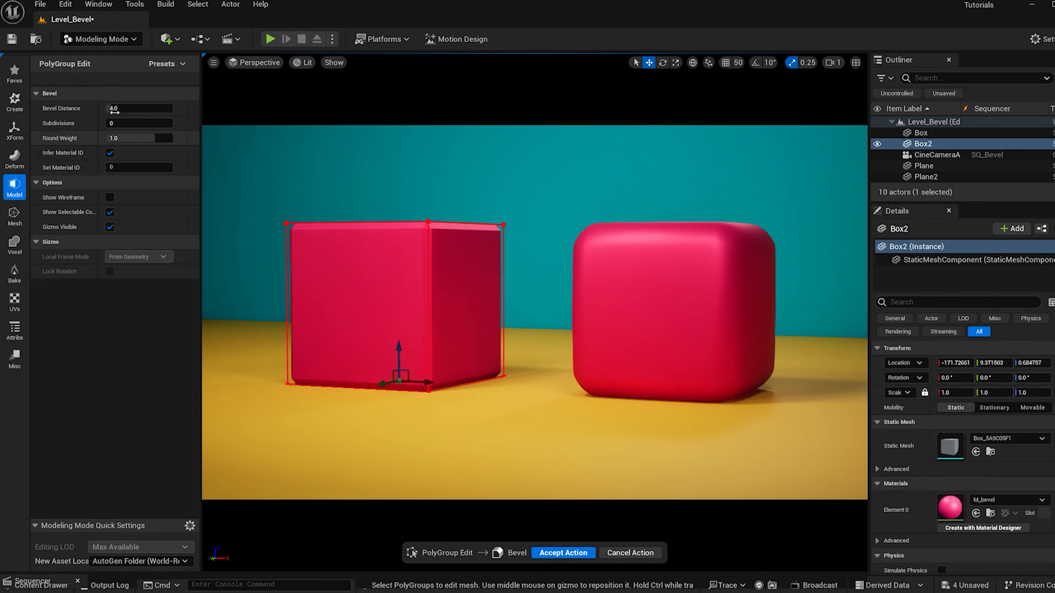
# - Set the bevel to distance 20, 10 subdivisions and round weight 1.75
pyautogui.click(139, 108)
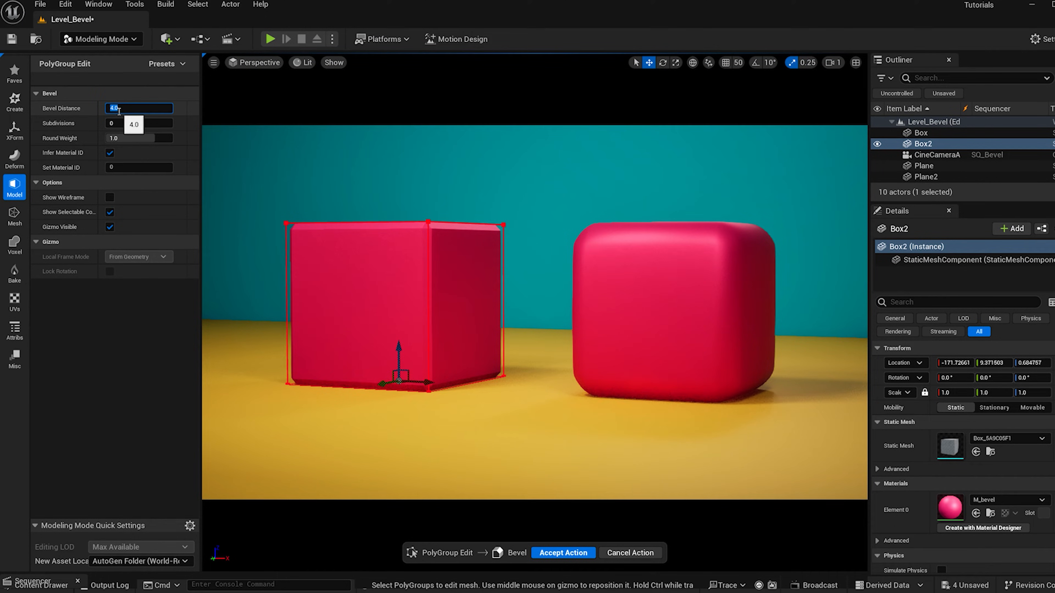
pyautogui.write('20')
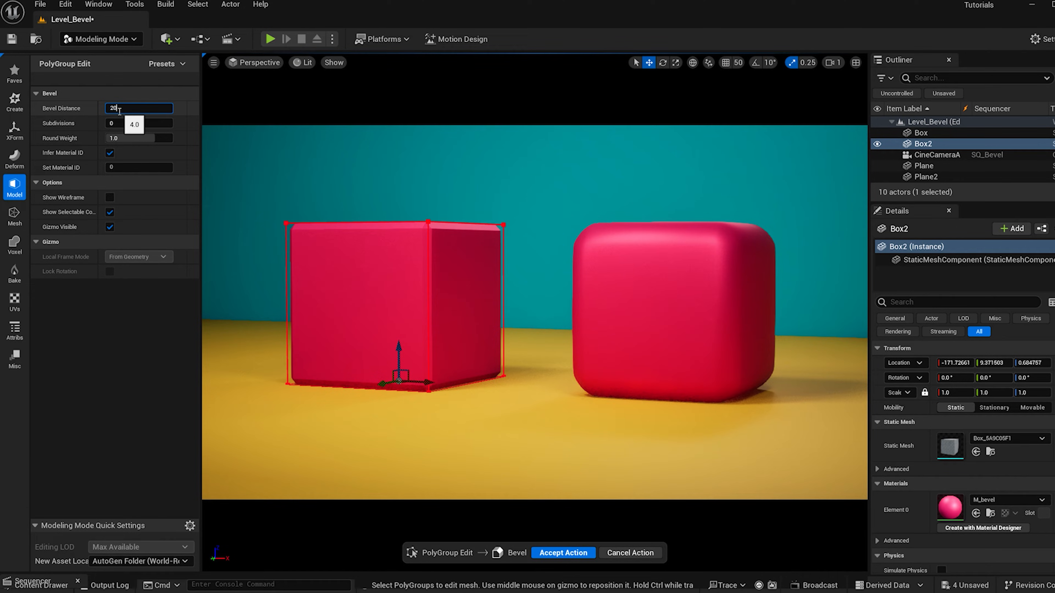
pyautogui.click(139, 123)
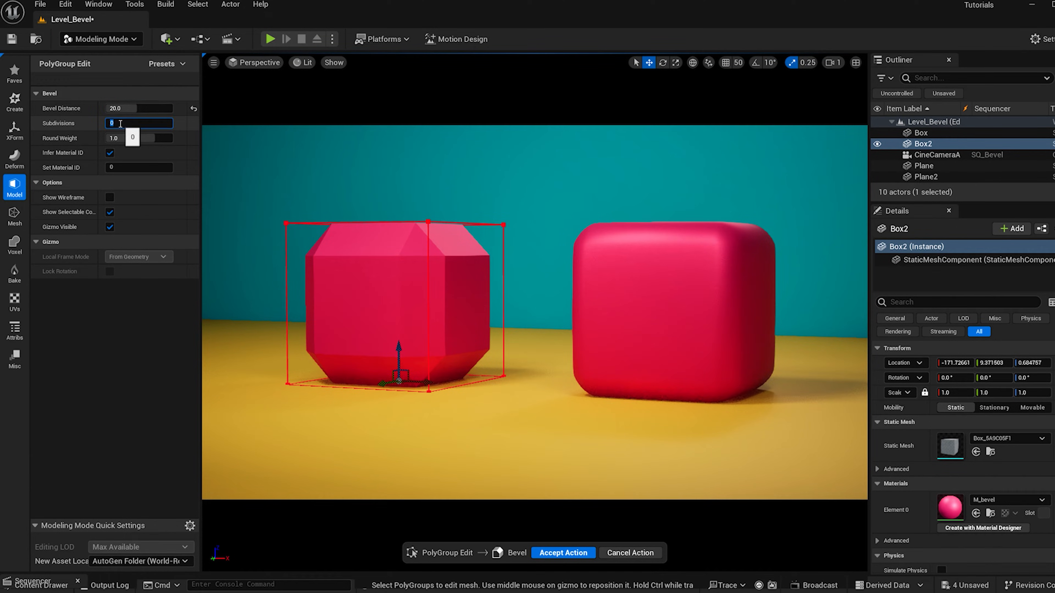
pyautogui.write('3')
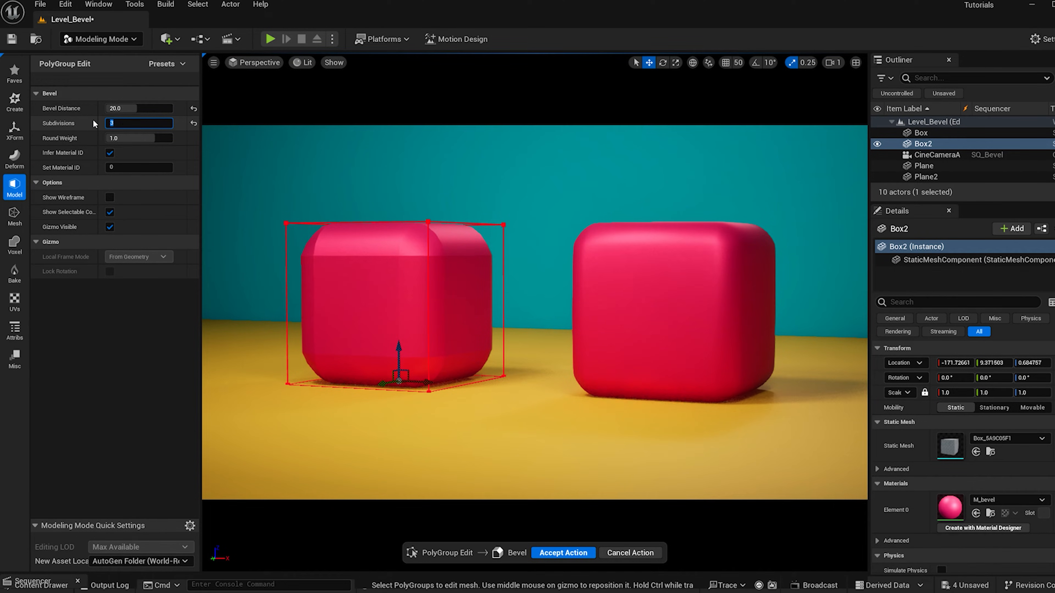
pyautogui.write('10')
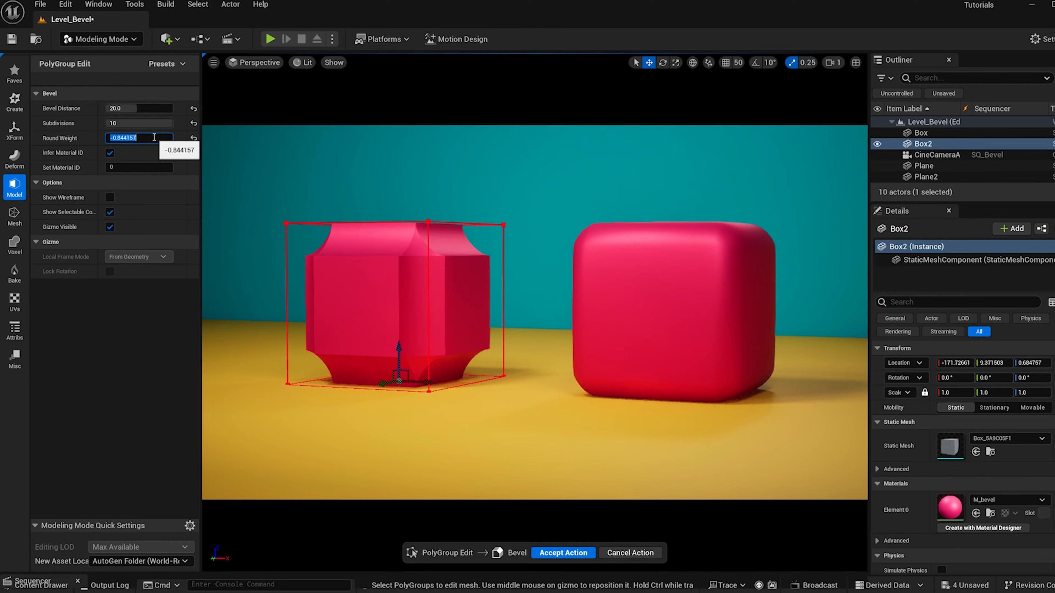
pyautogui.write('1.75')
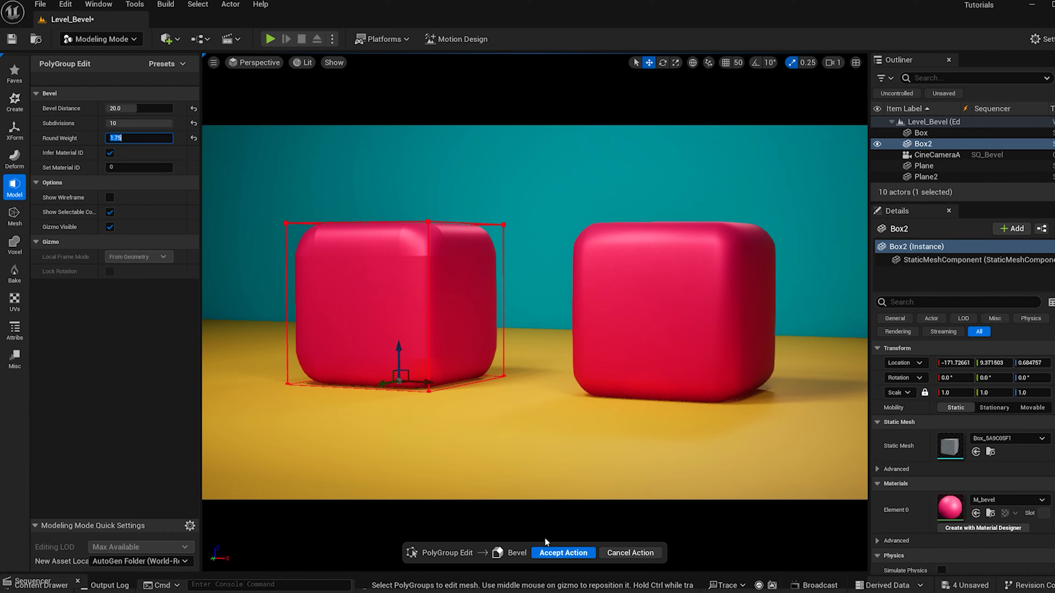
# - Apply the bevel to Box2 and accept to leave PolyGroup Edit
pyautogui.click(563, 553)
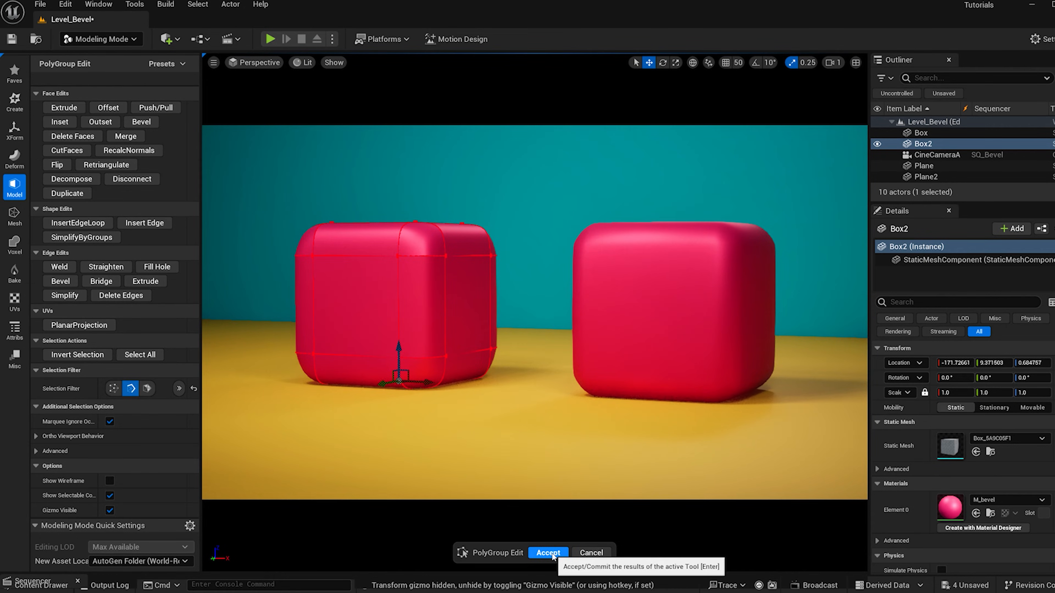
pyautogui.click(548, 552)
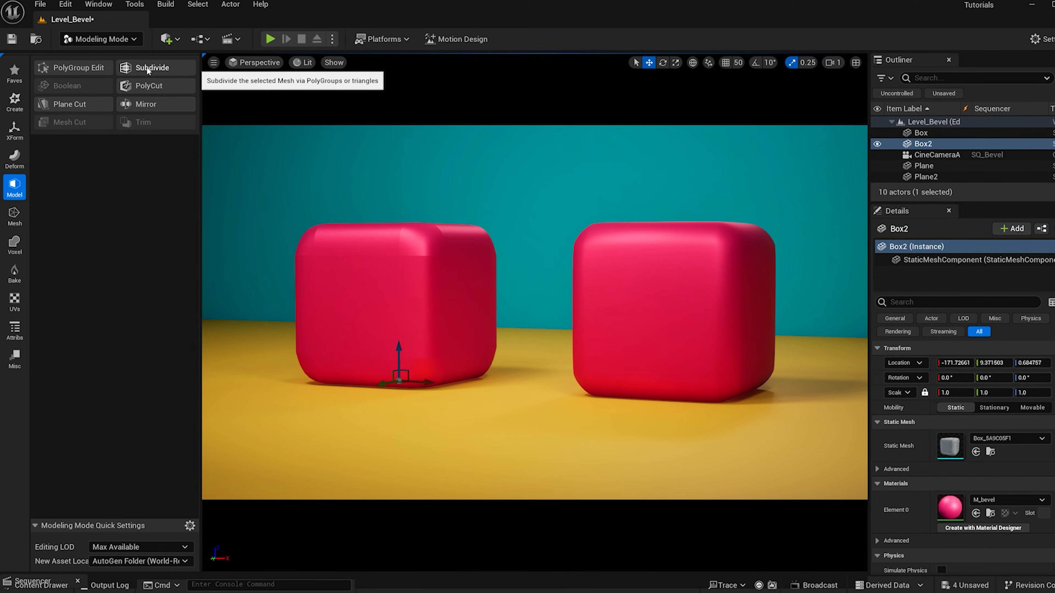
# - Subdivide Box2 with the Loop scheme and Interpolated normals, then accept it
pyautogui.click(152, 68)
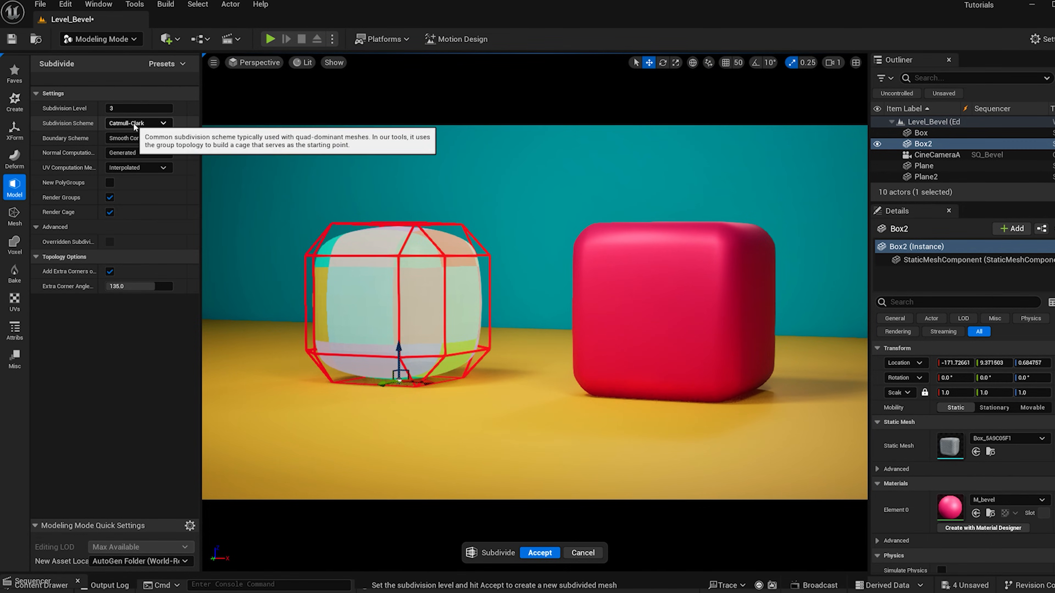
pyautogui.click(139, 123)
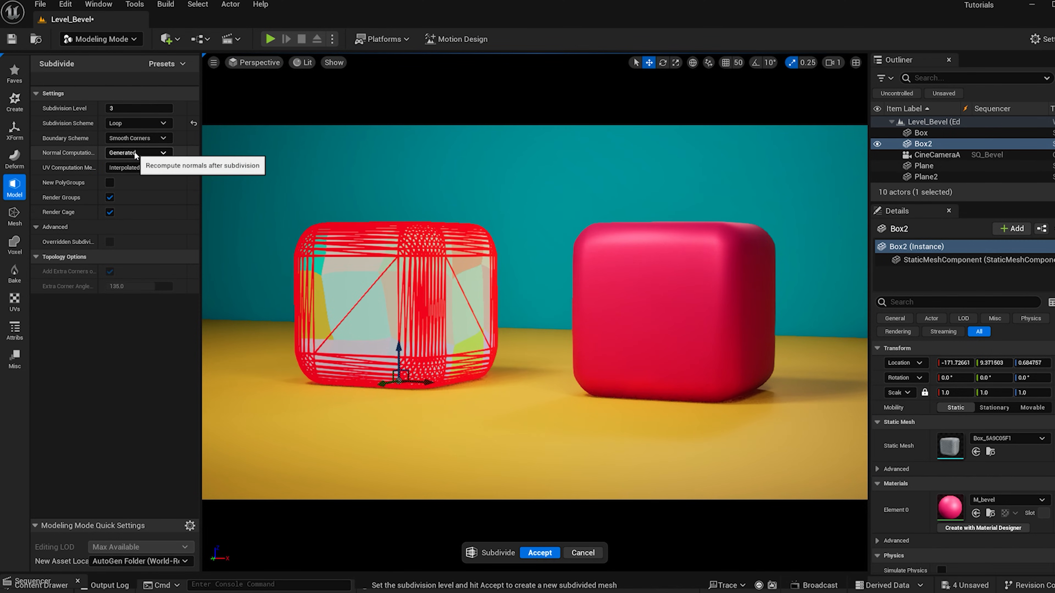
pyautogui.click(138, 153)
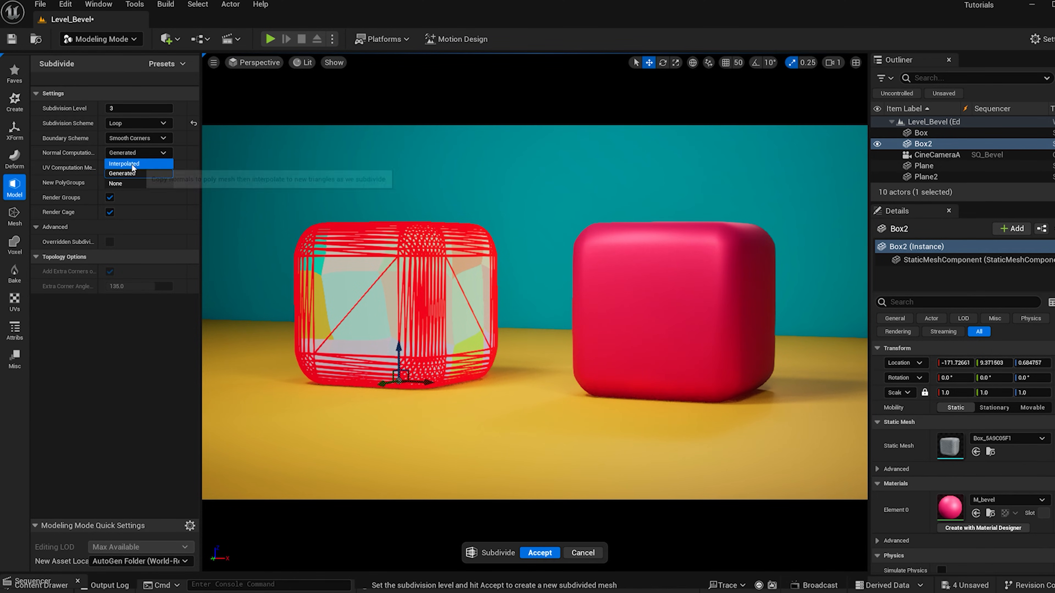
pyautogui.click(124, 163)
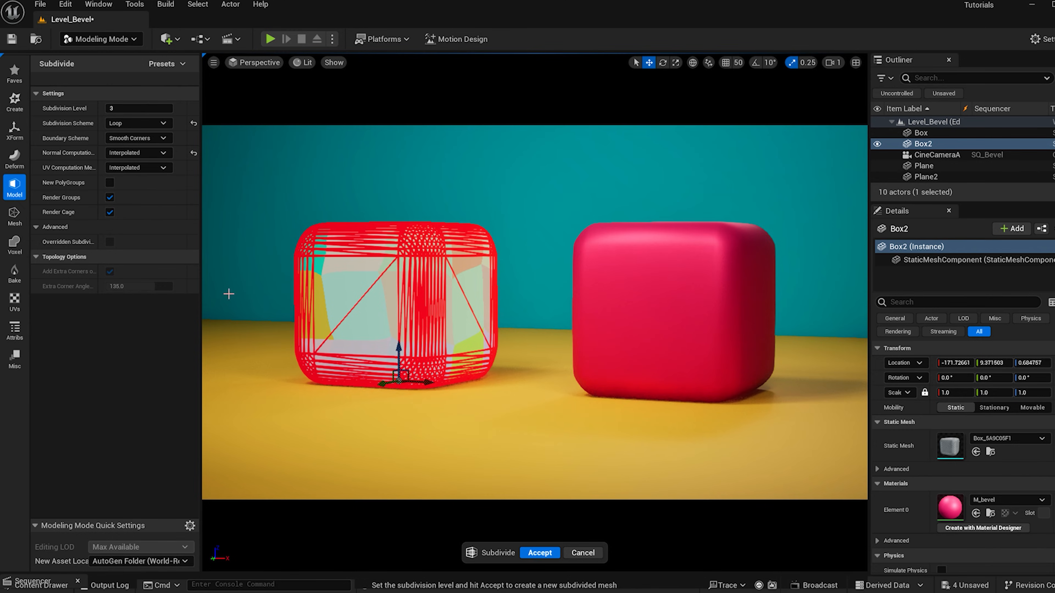
pyautogui.click(540, 553)
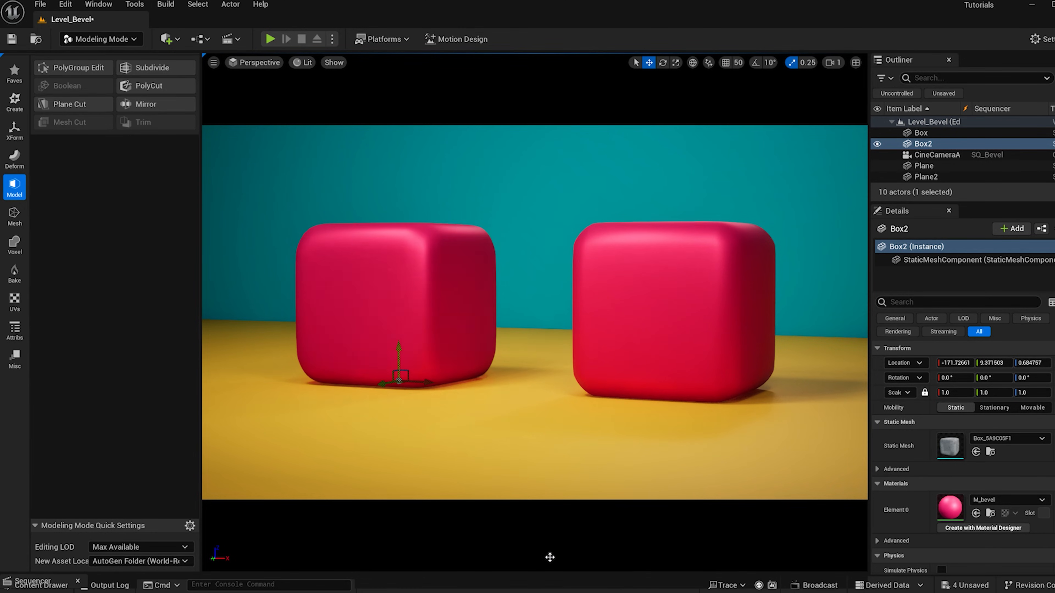
pyautogui.moveTo(367, 326)
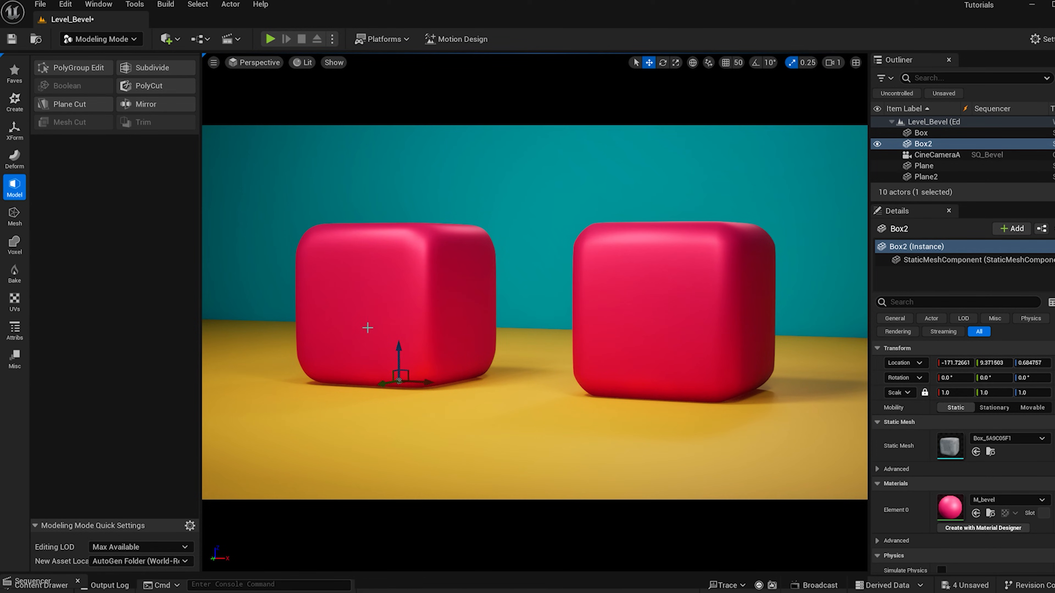
pyautogui.moveTo(488, 340)
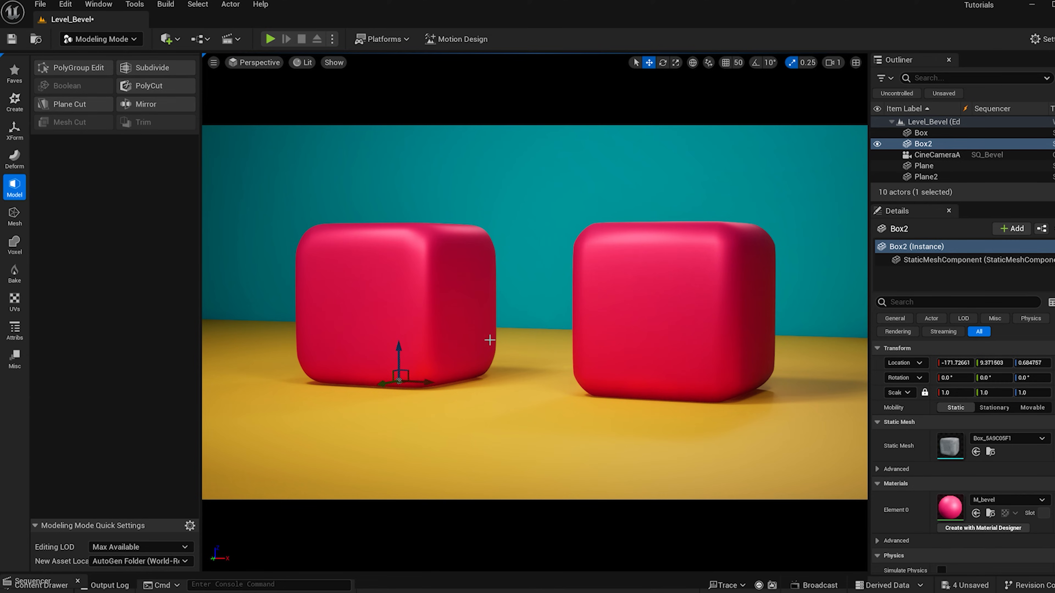
pyautogui.click(925, 177)
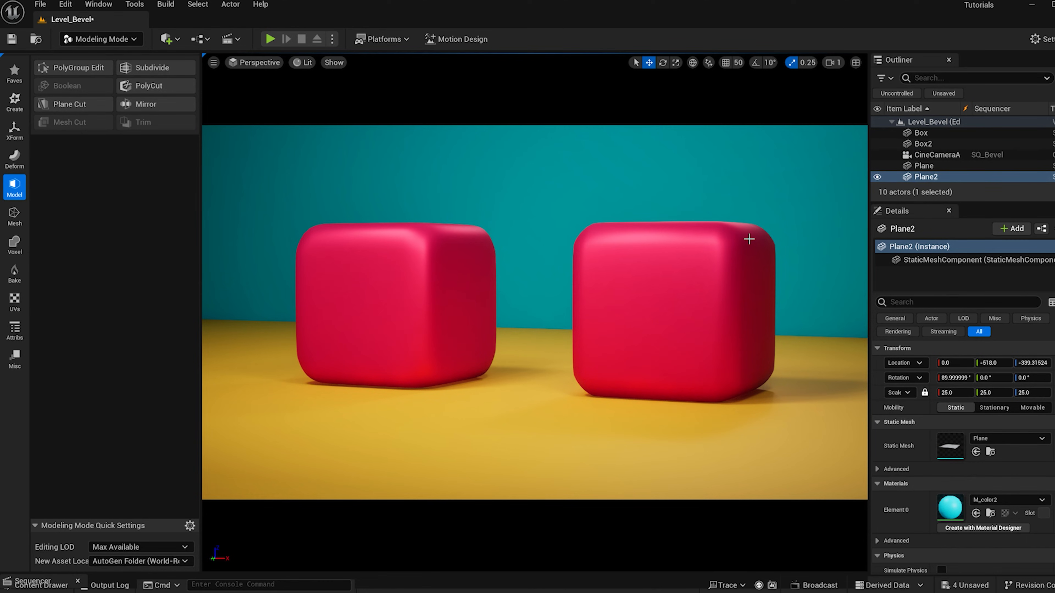
pyautogui.moveTo(819, 136)
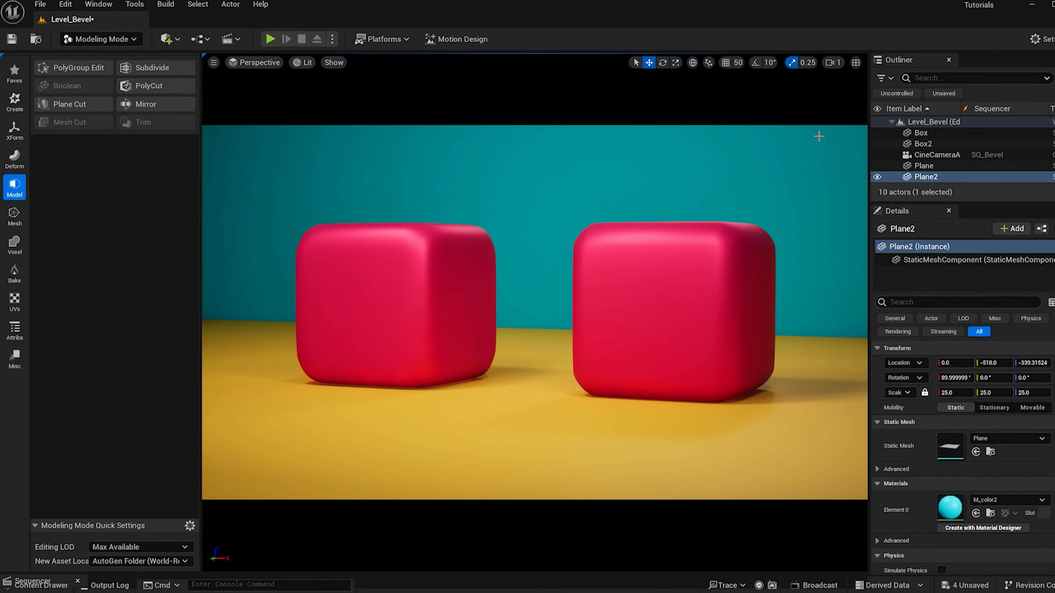